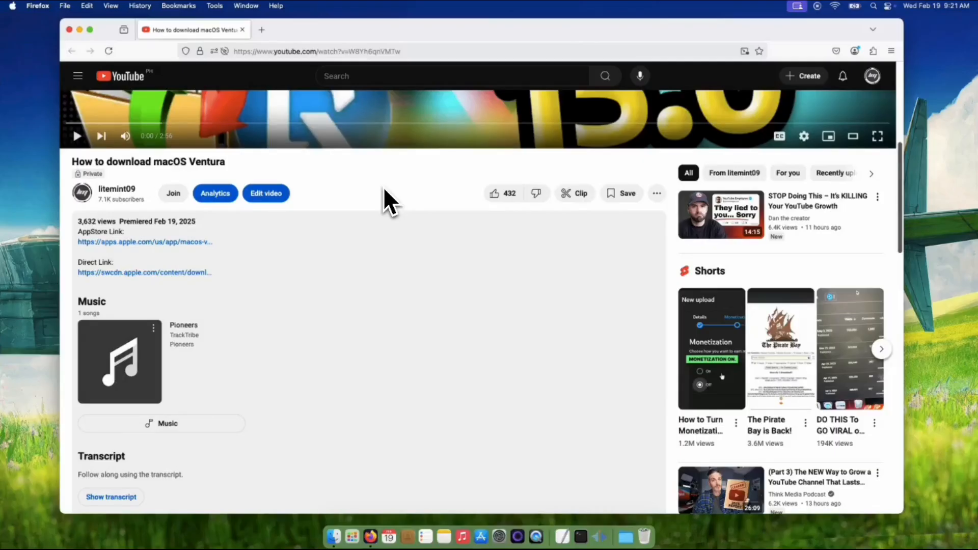
pyautogui.moveTo(343, 240)
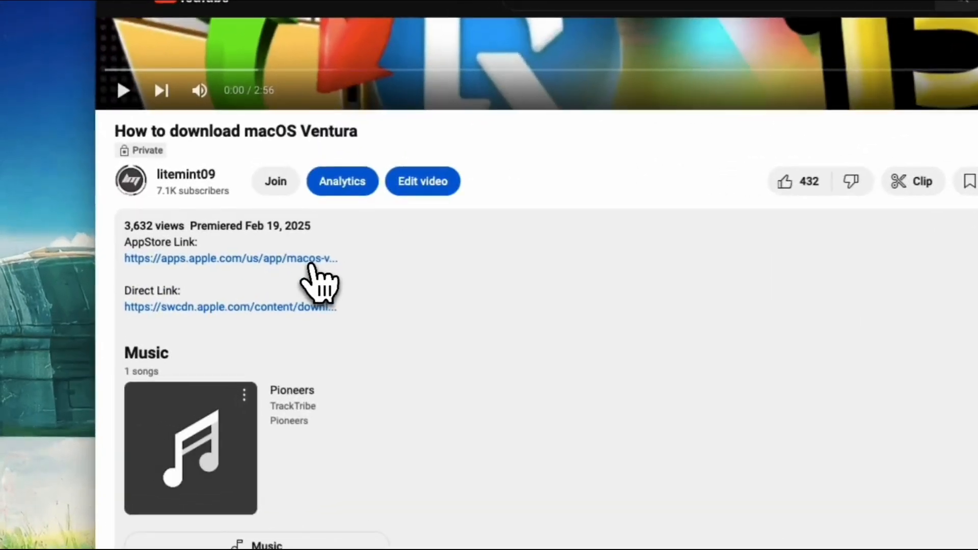
# Open the macOS Ventura App Store link from the YouTube description, allowing it to launch App Store
pyautogui.click(229, 258)
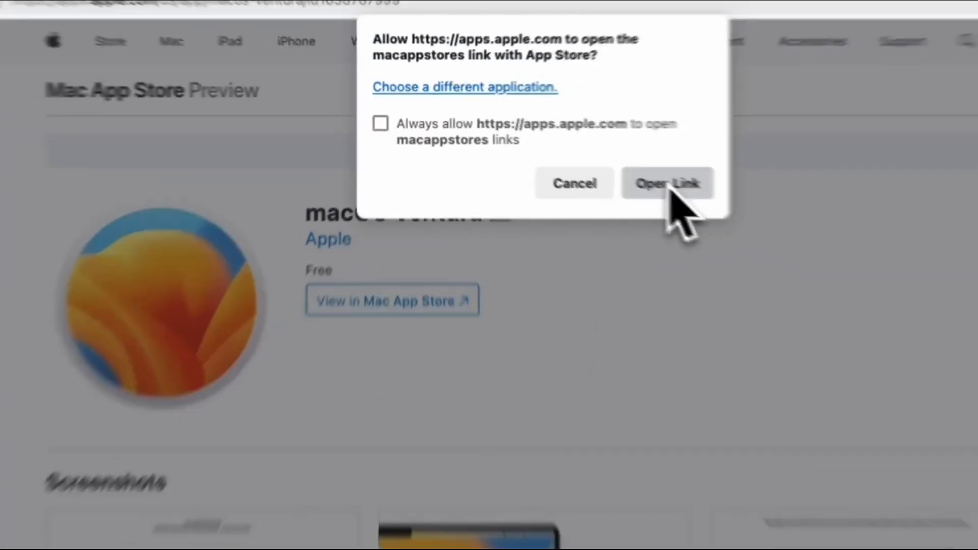
pyautogui.click(666, 183)
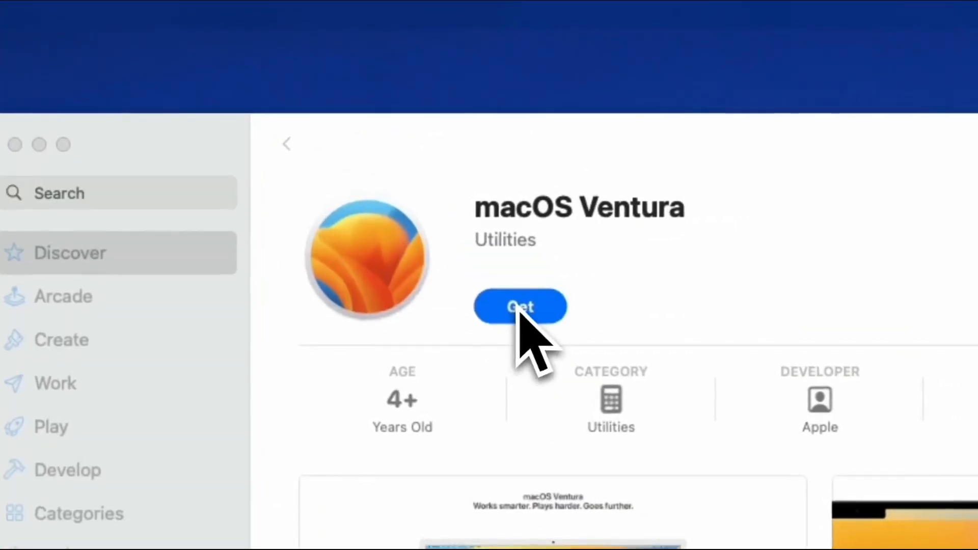
# Get macOS Ventura from the App Store and confirm downloading version 13.7.4
pyautogui.click(520, 306)
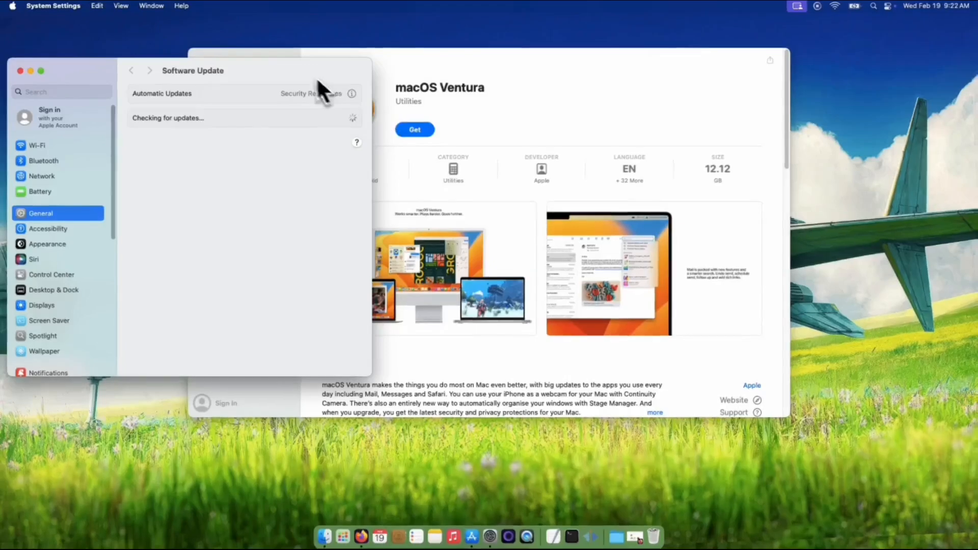
pyautogui.click(414, 129)
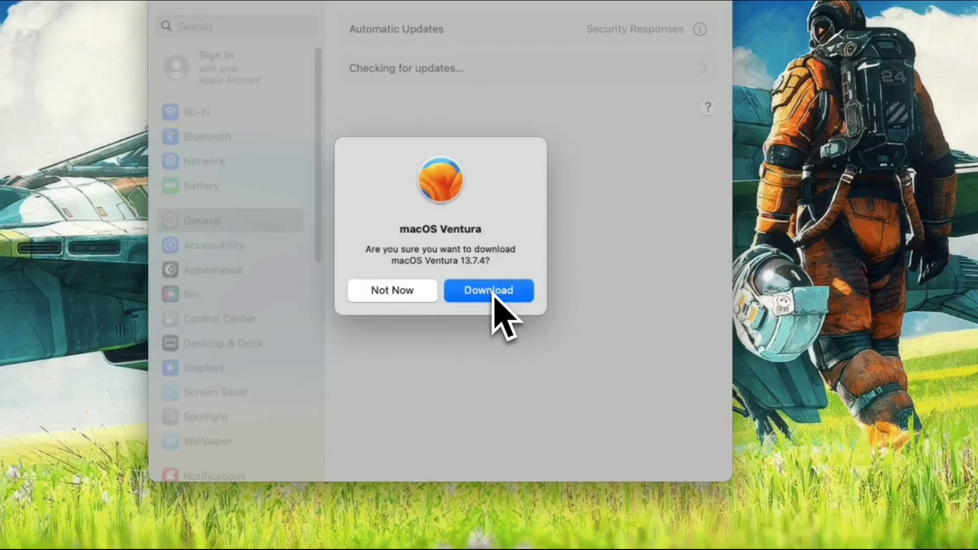
pyautogui.click(488, 290)
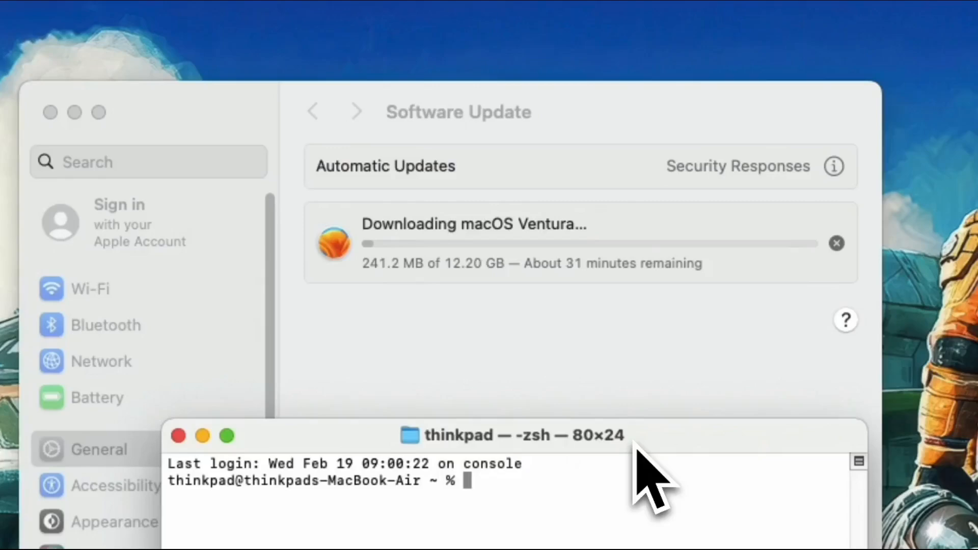
# Run 'ping swcdn.apple.com' in Terminal
pyautogui.write('ping swcdn.apple.com')
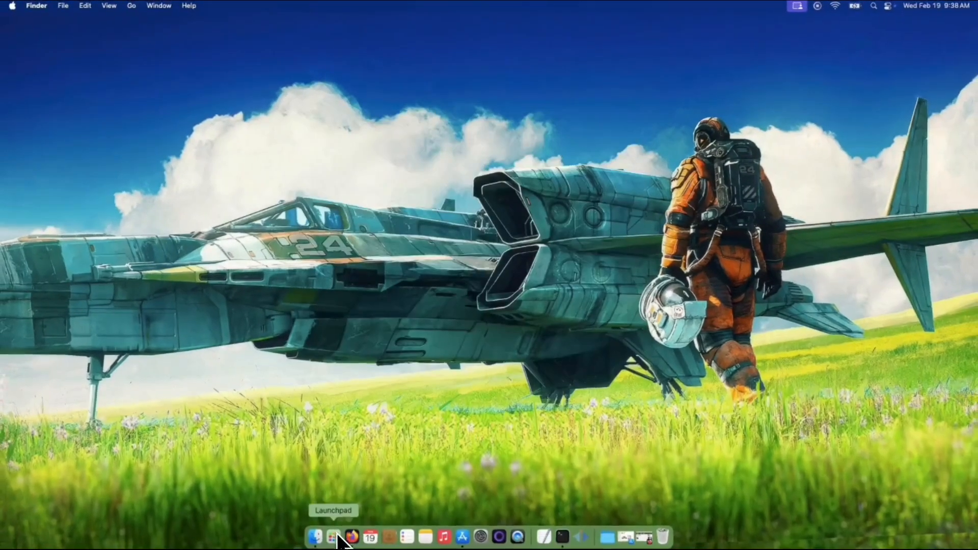
# Check Launchpad for the Install macOS Ventura app, then open the video description
pyautogui.click(332, 537)
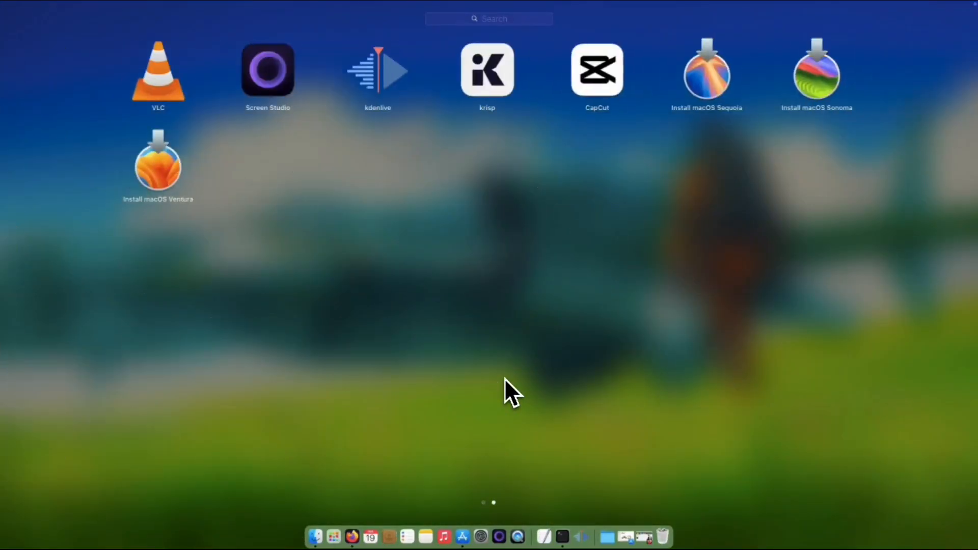
pyautogui.moveTo(208, 187)
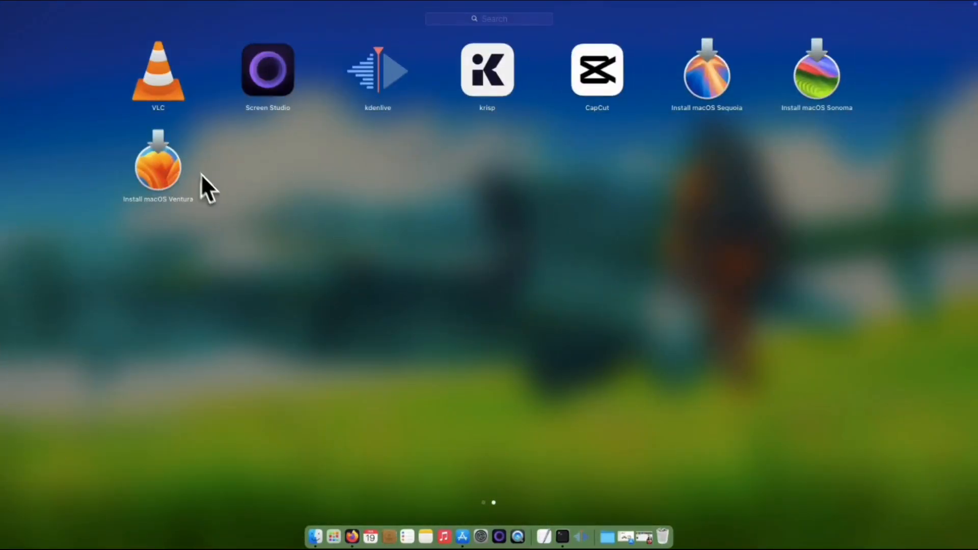
pyautogui.moveTo(307, 489)
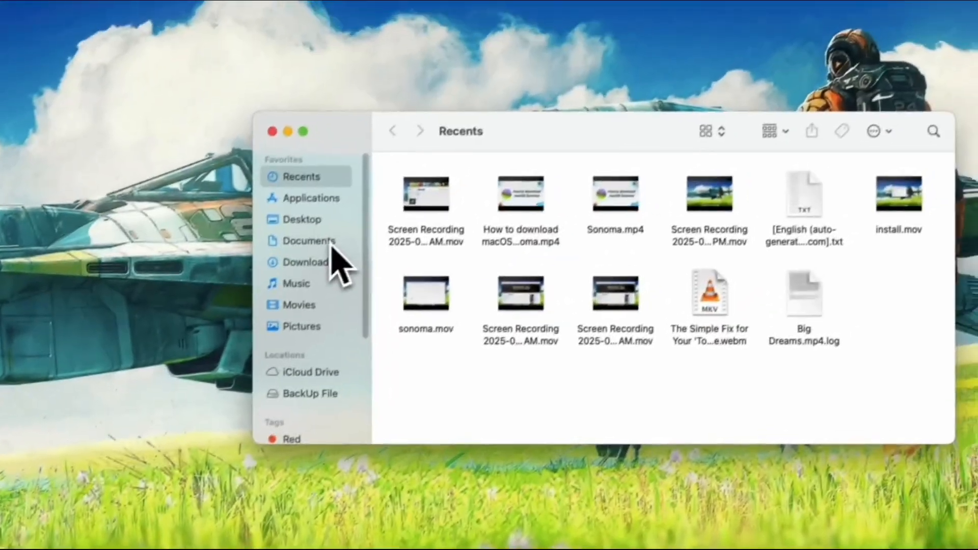
pyautogui.click(311, 198)
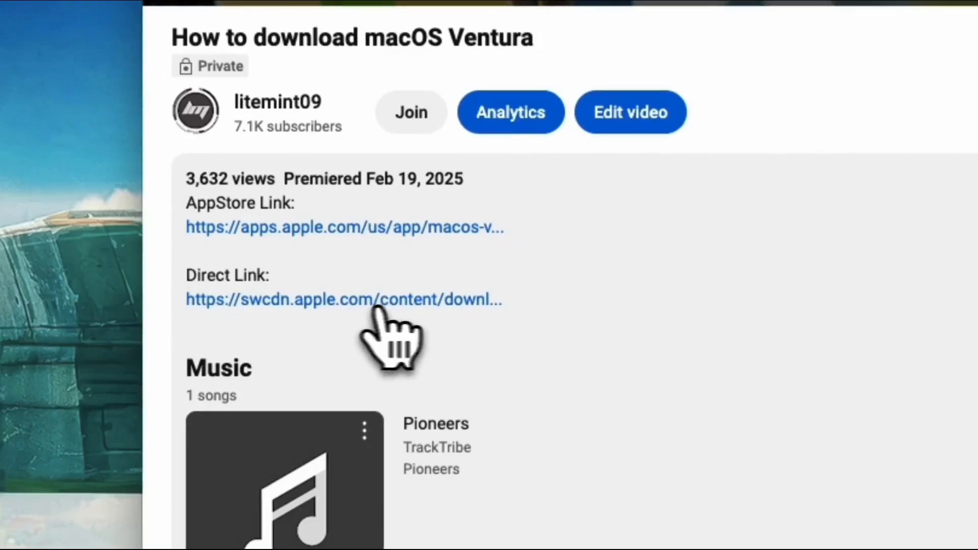
# Start downloading InstallAssistant.pkg from the direct link and shorten the ping Terminal window
pyautogui.click(342, 299)
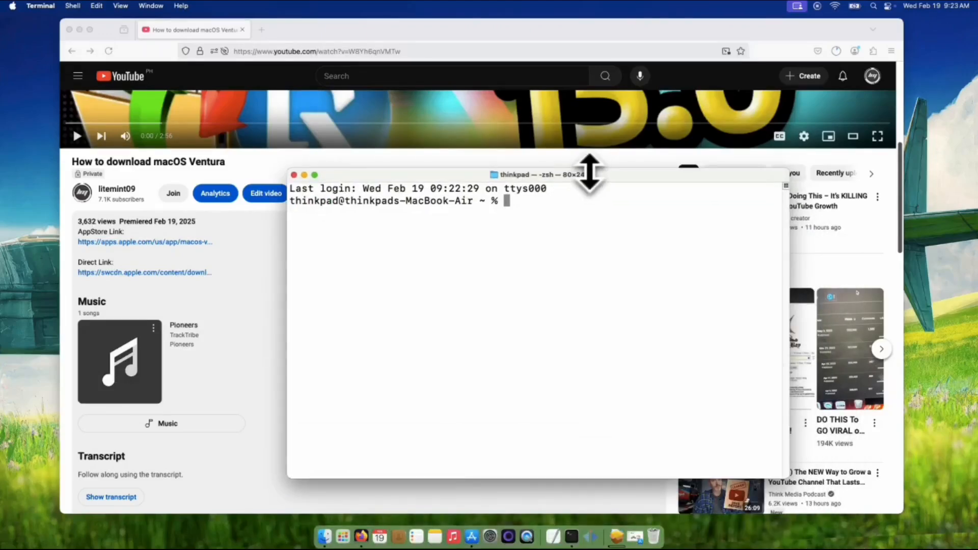
pyautogui.moveTo(536, 175); pyautogui.dragTo(536, 272)
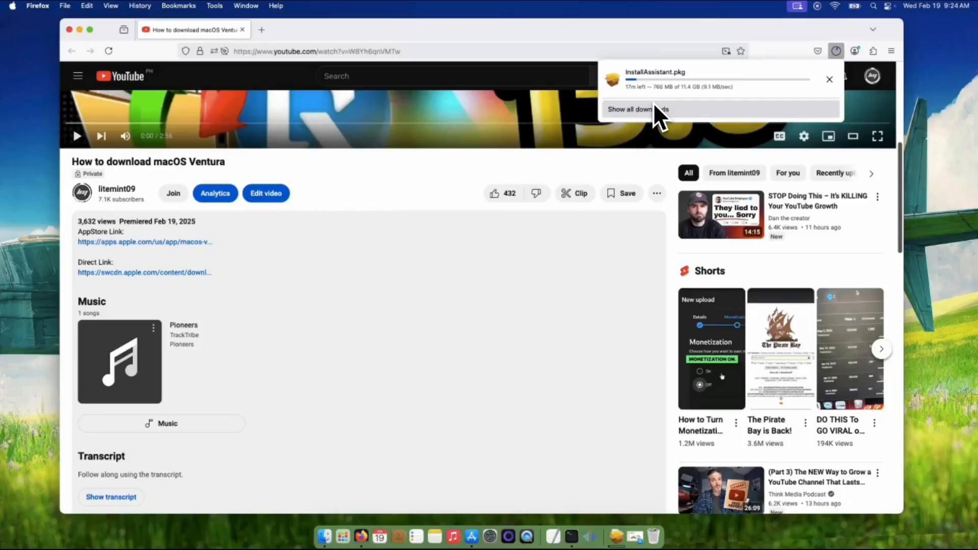
pyautogui.moveTo(387, 503)
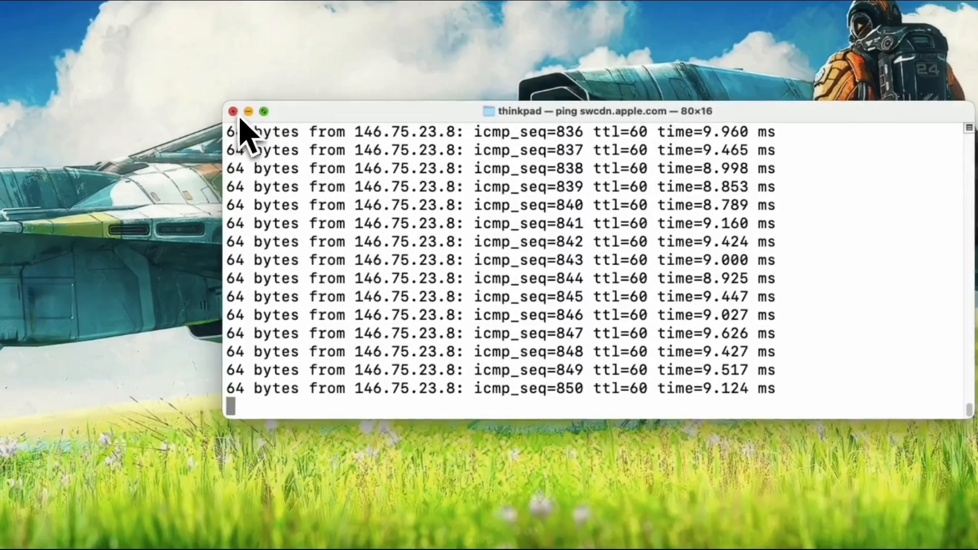
# Close the ping window and choose SequoiaSSD as the InstallAssistant install destination
pyautogui.click(233, 112)
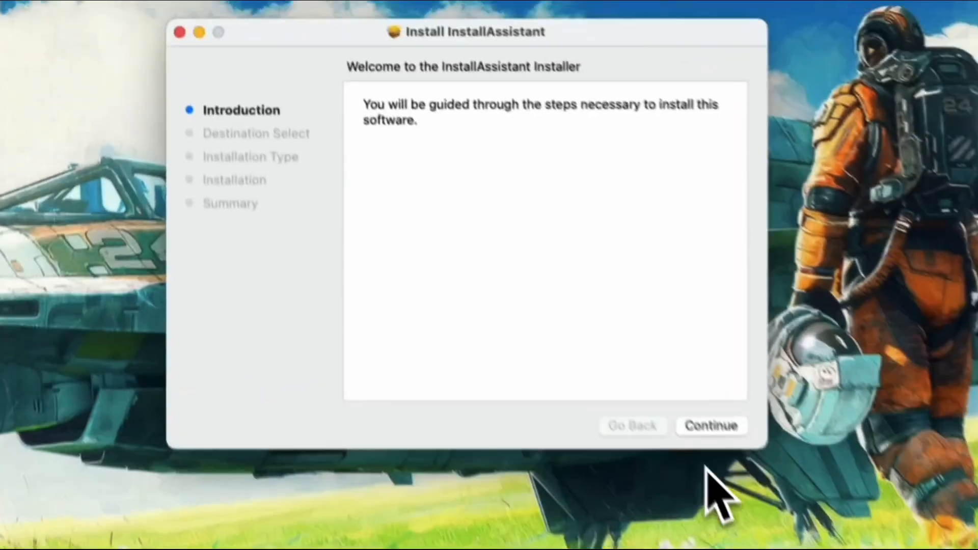
pyautogui.click(710, 425)
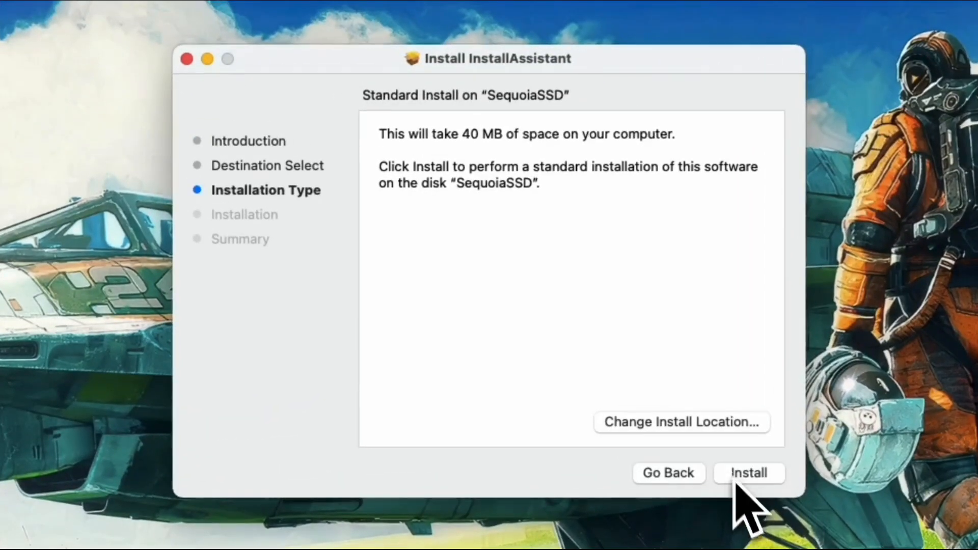
pyautogui.click(681, 422)
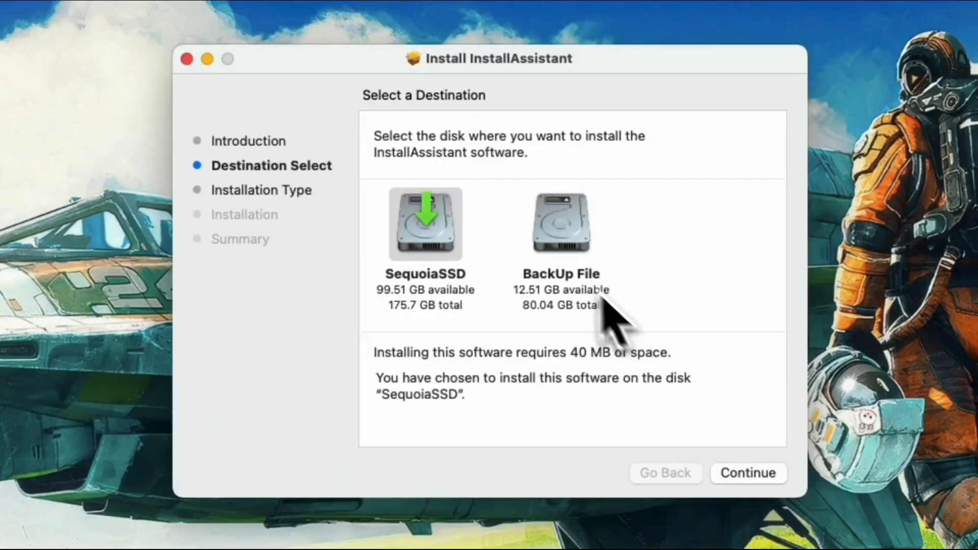
pyautogui.click(425, 225)
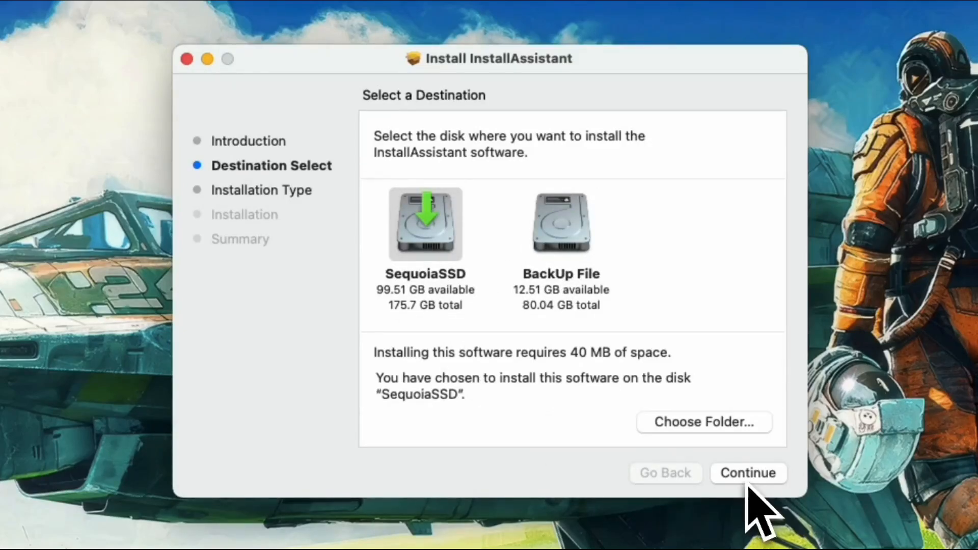
pyautogui.click(747, 473)
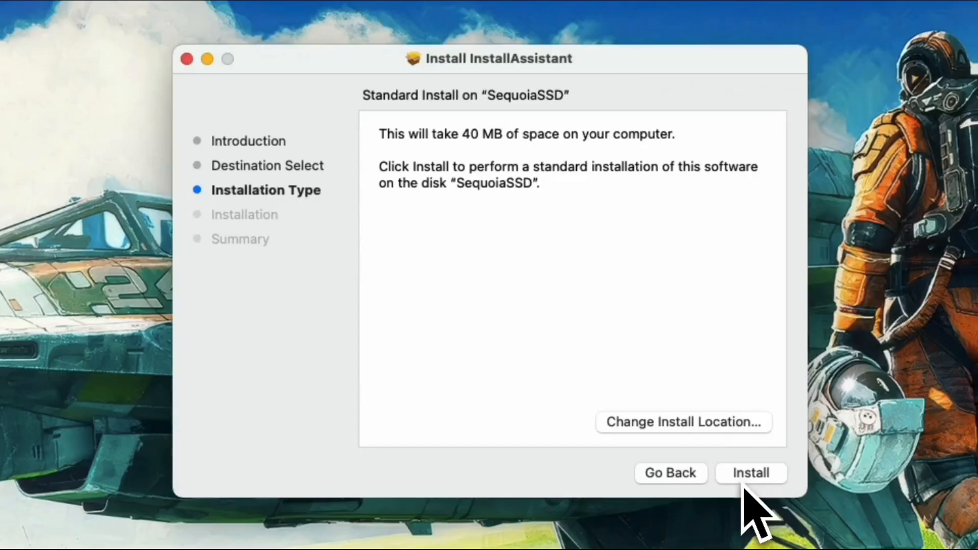
# Install InstallAssistant on SequoiaSSD, close Installer, and move the package to the Trash
pyautogui.click(750, 473)
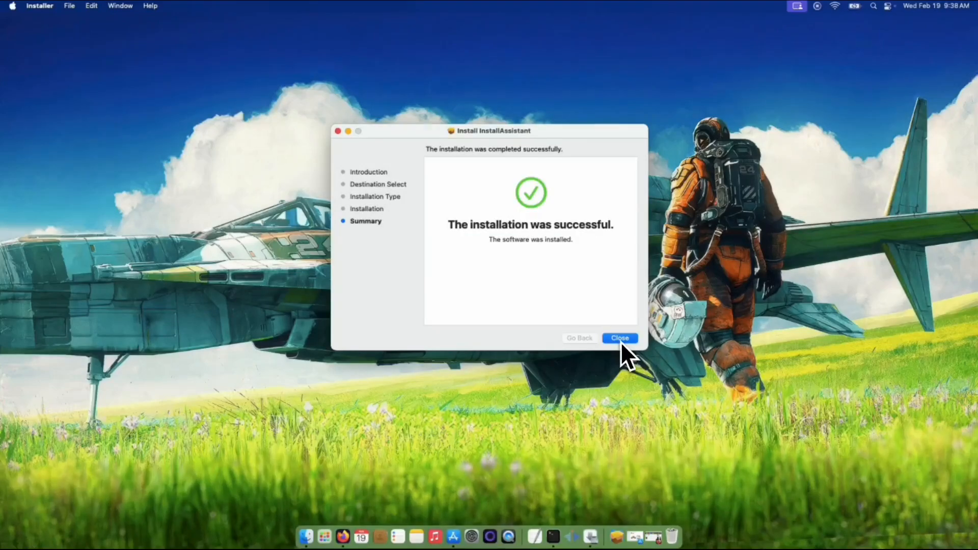
pyautogui.click(619, 337)
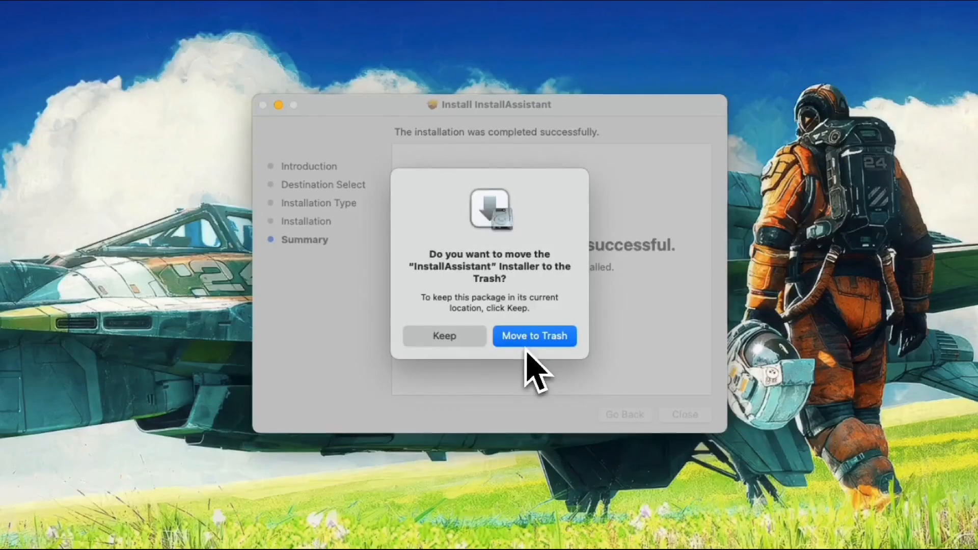
pyautogui.click(533, 335)
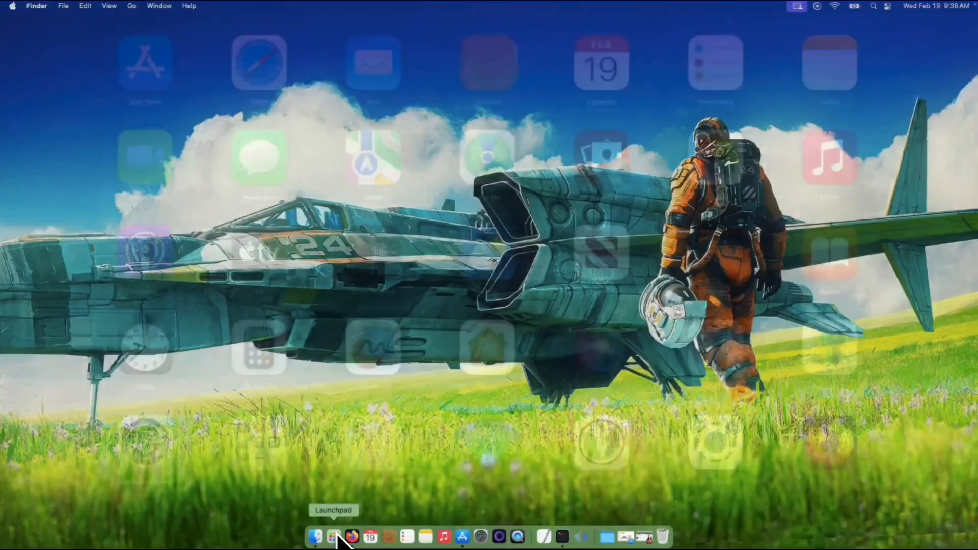
# Verify Install macOS Ventura in Launchpad and select it in Finder's Applications folder
pyautogui.click(333, 536)
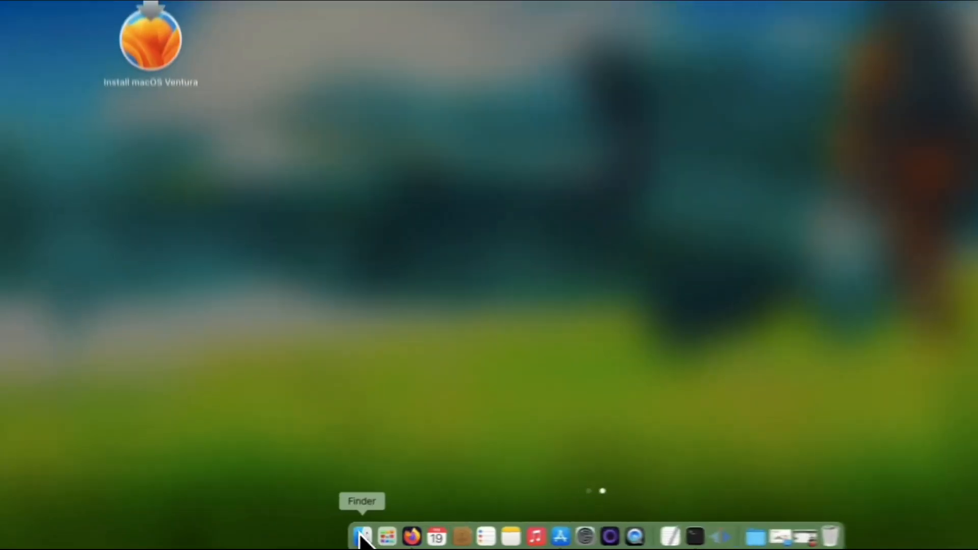
pyautogui.click(363, 536)
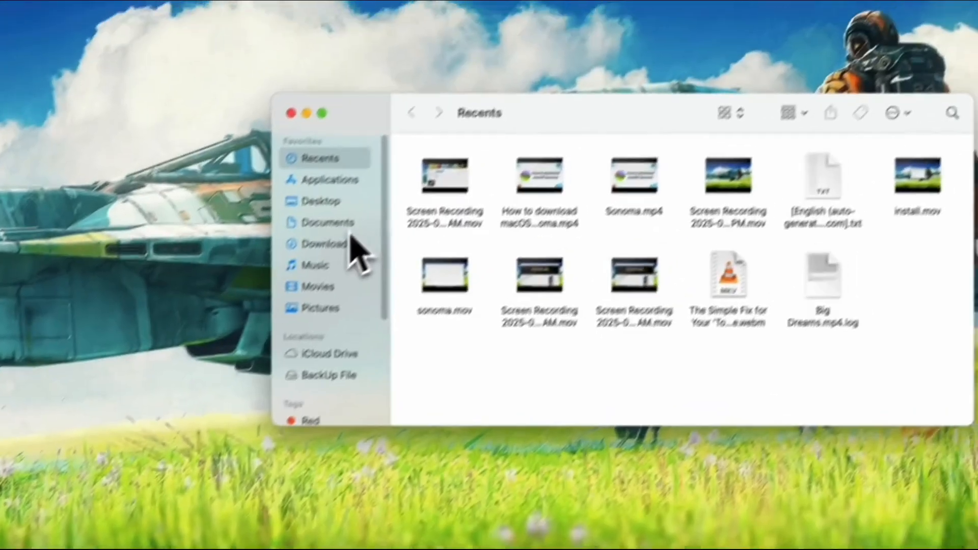
pyautogui.click(300, 180)
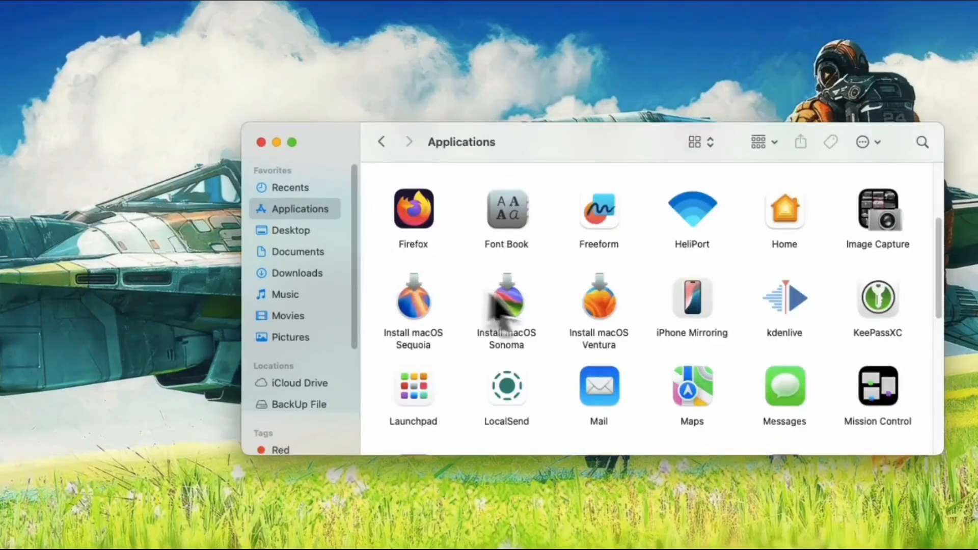
pyautogui.click(598, 299)
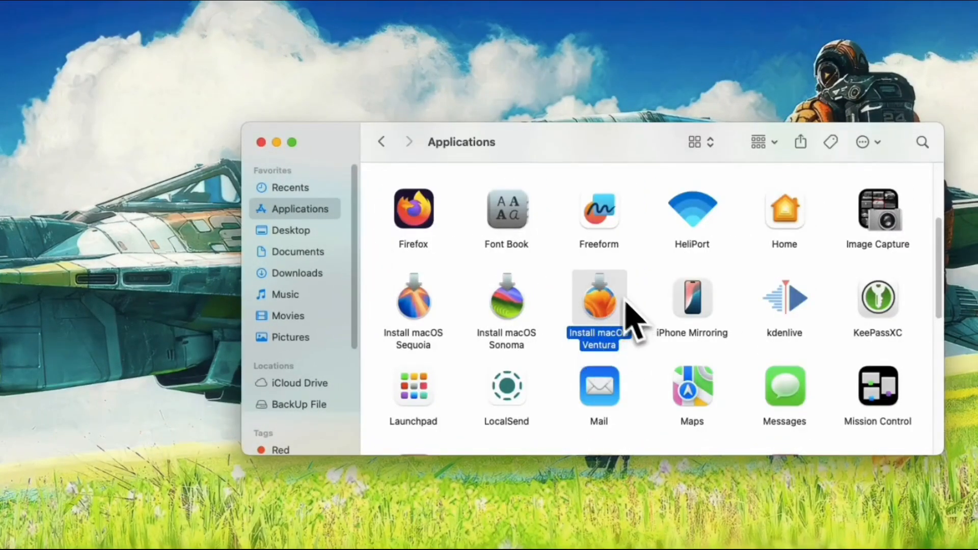